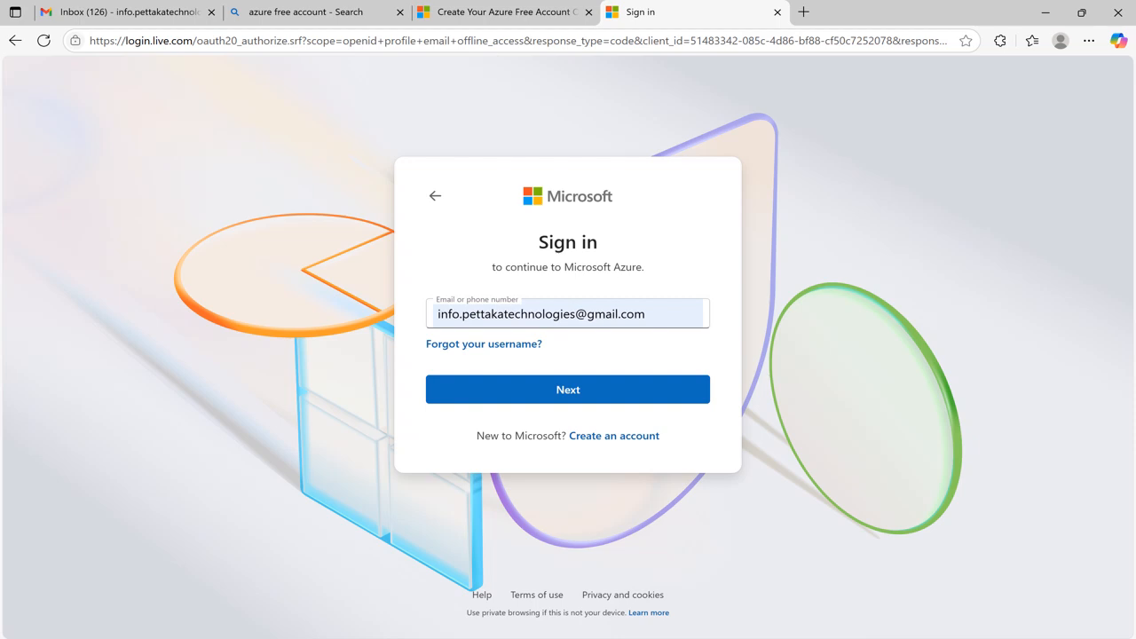
Submit the existing account email to sign in to Azure.
{"action": "left_click", "coordinate": [567, 389]}
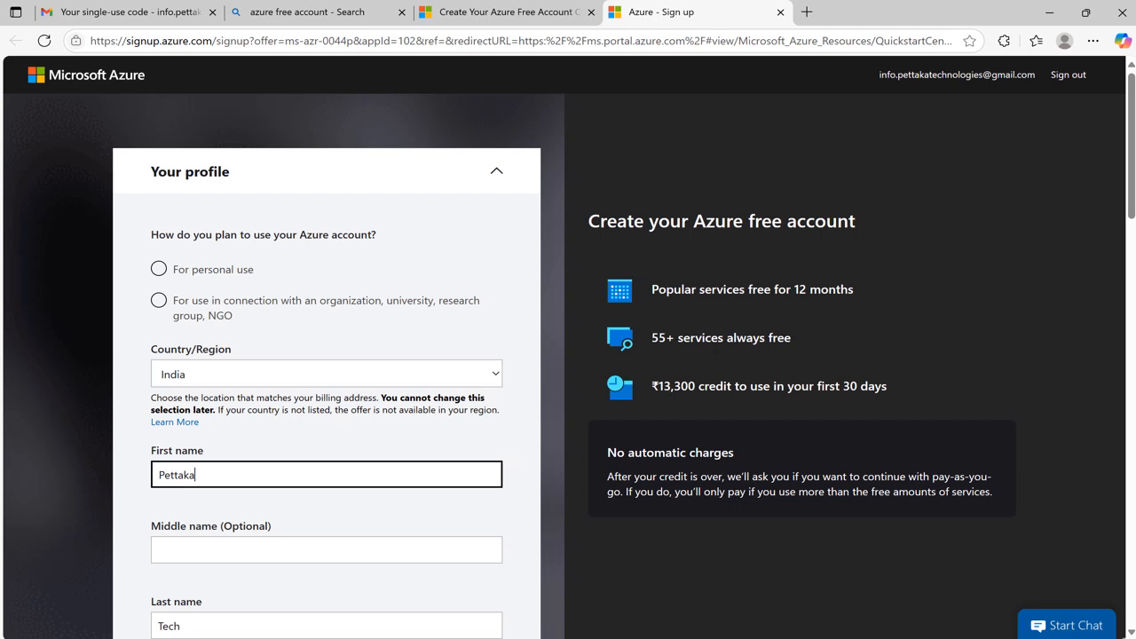
Scroll down the profile form, with India as region, to the verification puzzle.
{"action": "scroll", "scroll_direction": "down", "scroll_amount": 3}
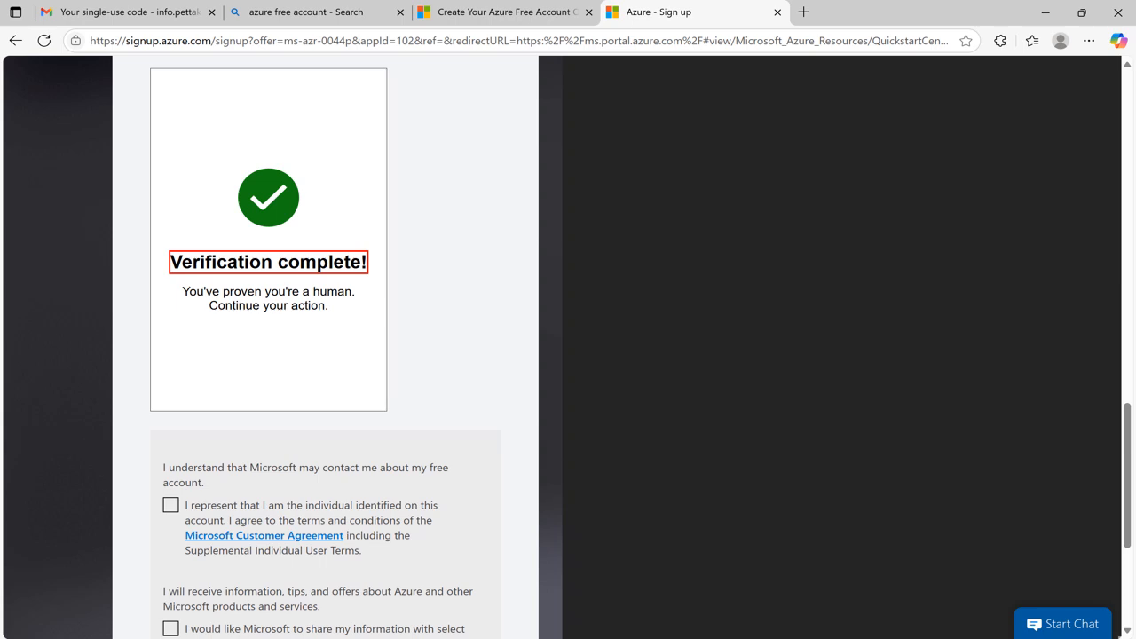
Accept the Microsoft Customer Agreement checkbox to finish sign-up.
{"action": "left_click", "coordinate": [171, 208]}
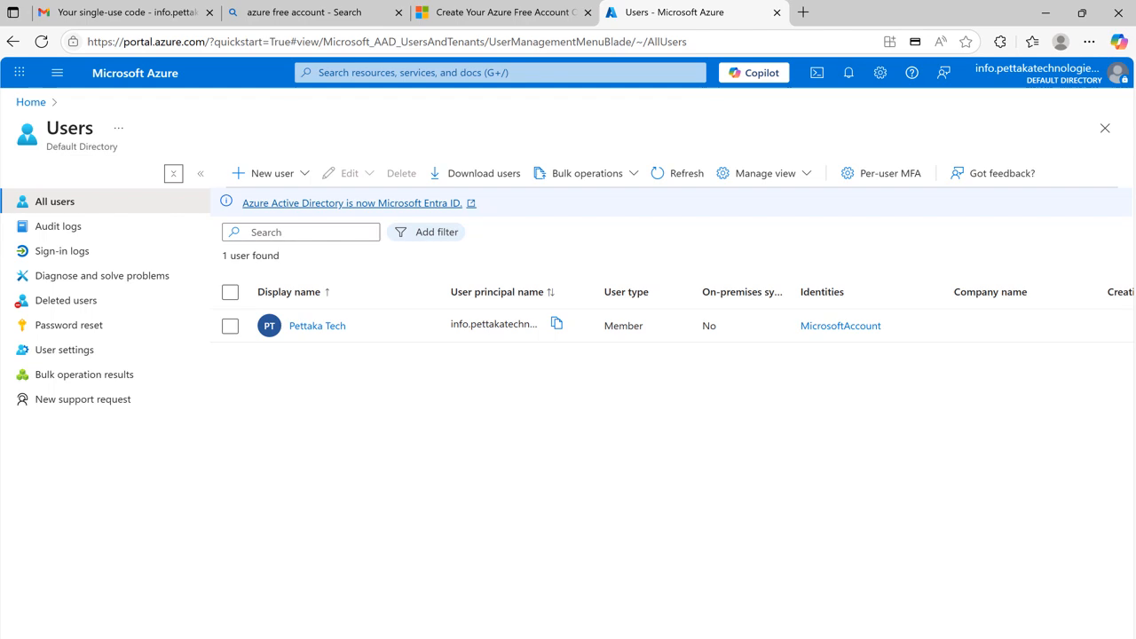
Start creating a new internal user named Pettaka from the New user menu.
{"action": "left_click", "coordinate": [270, 172]}
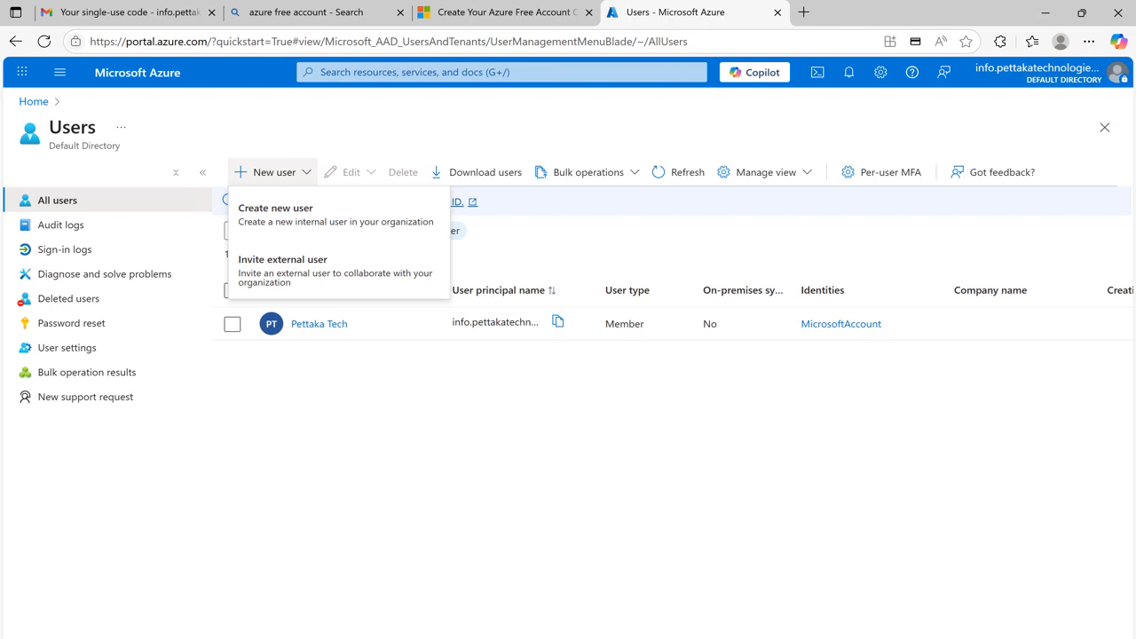
{"action": "left_click", "coordinate": [275, 207]}
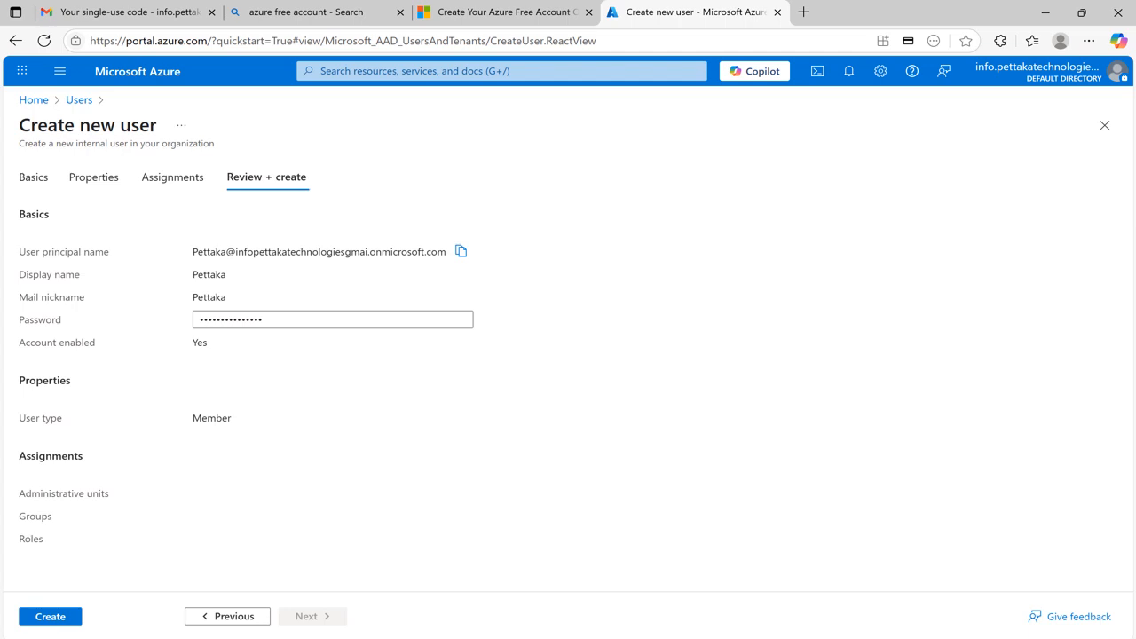
Create the Pettaka user account.
{"action": "left_click", "coordinate": [50, 616]}
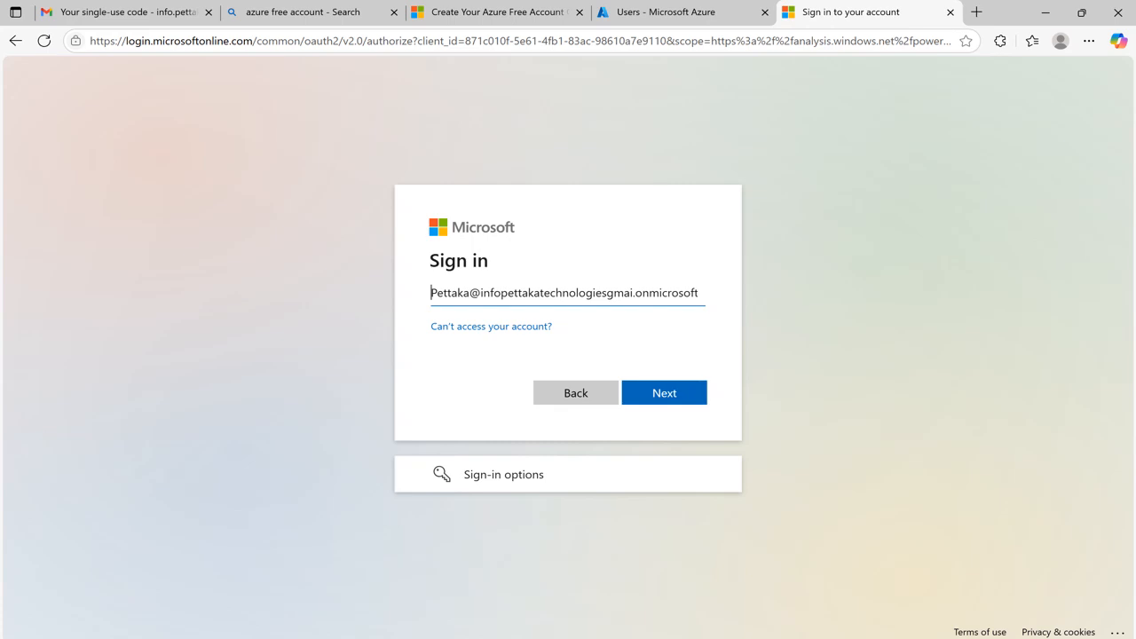
Sign in with the Pettaka principal name and its password.
{"action": "left_click", "coordinate": [663, 392]}
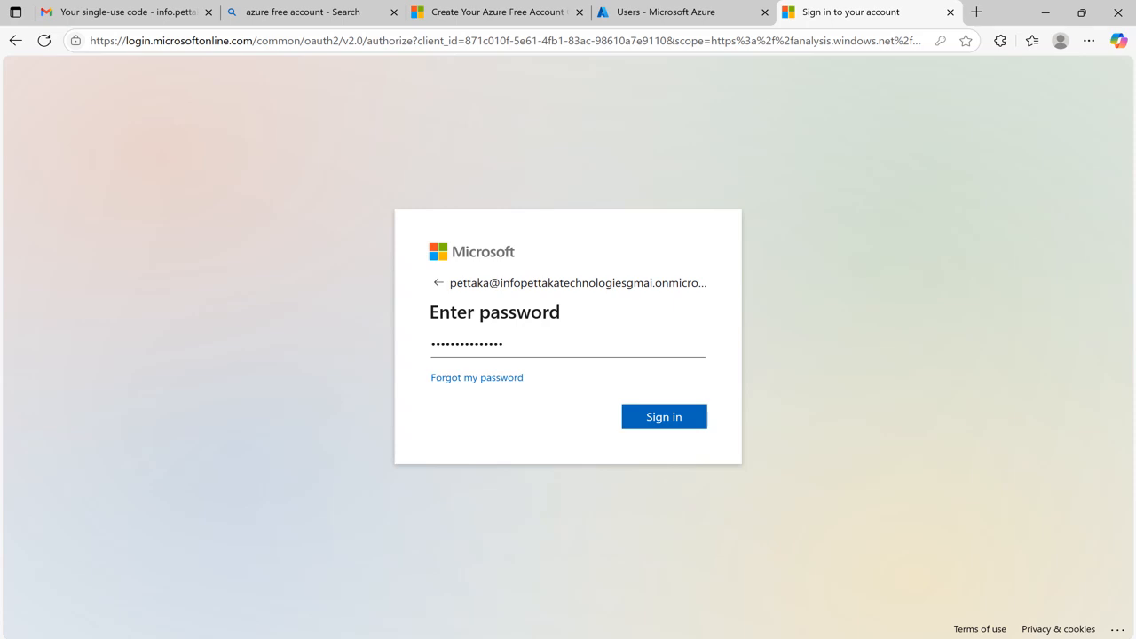
{"action": "left_click", "coordinate": [664, 416]}
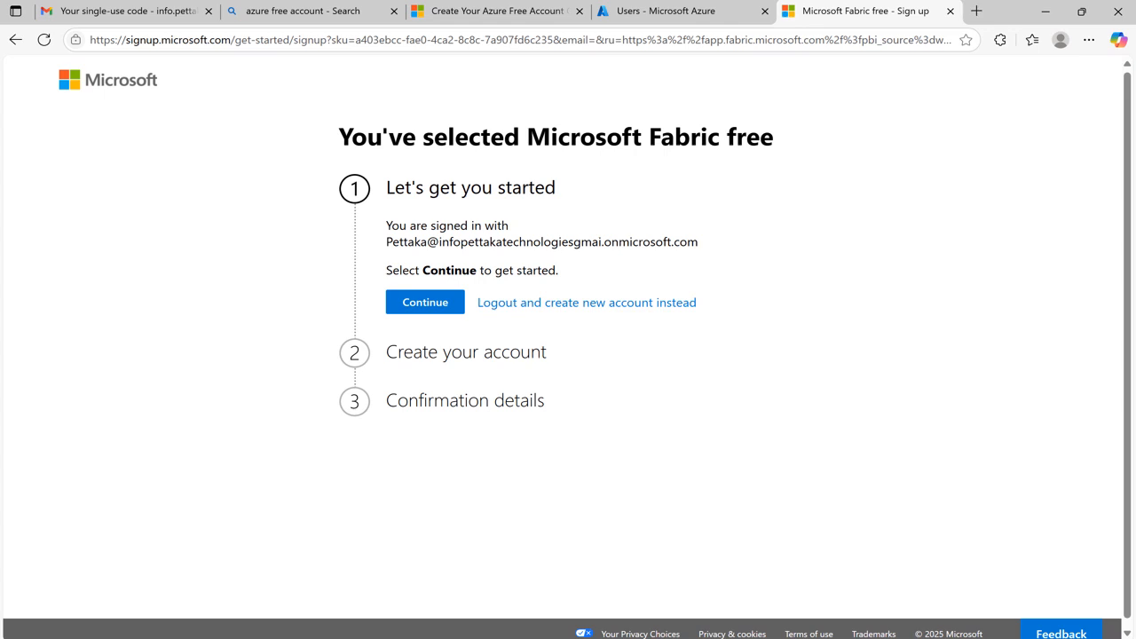
Register the Pettaka account for Fabric free and enter Power BI.
{"action": "left_click", "coordinate": [424, 302]}
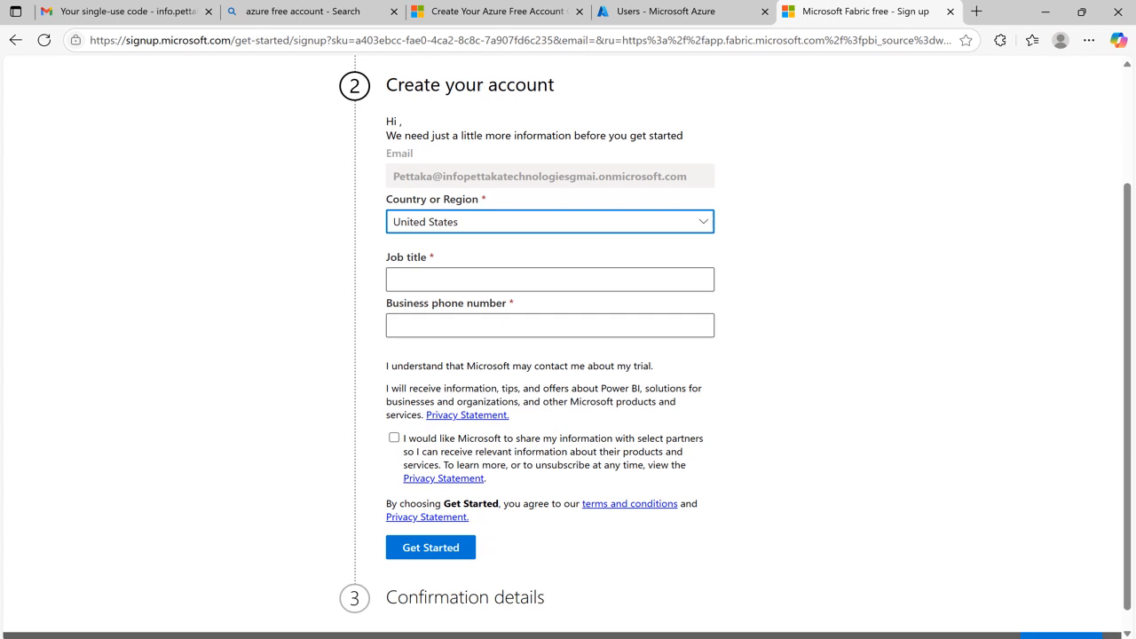
{"action": "left_click", "coordinate": [430, 547]}
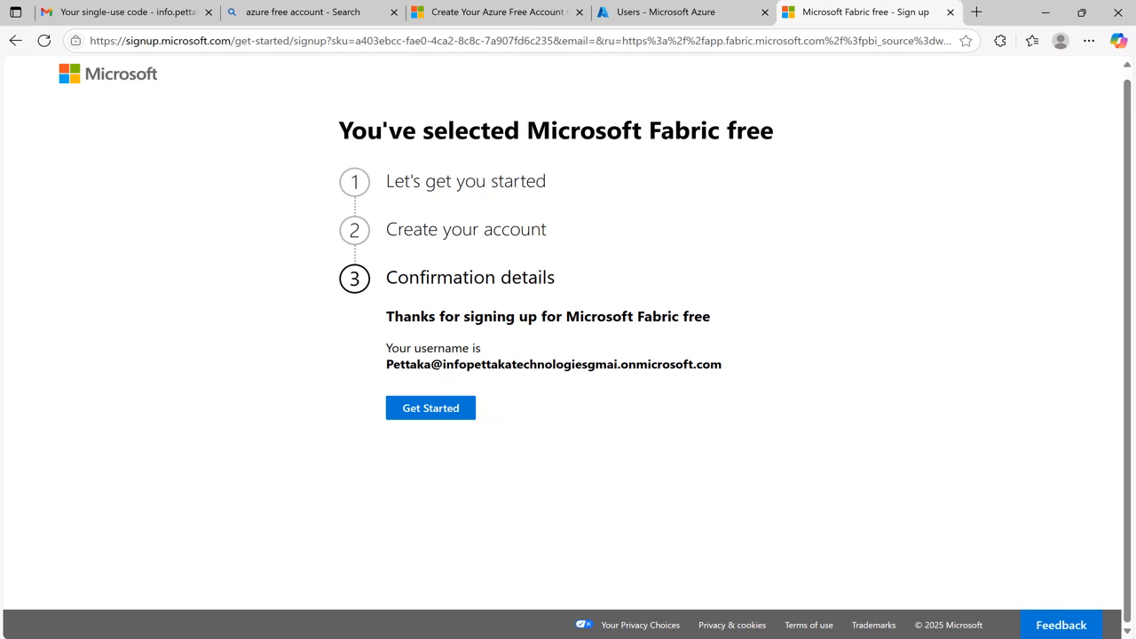
{"action": "left_click", "coordinate": [431, 407]}
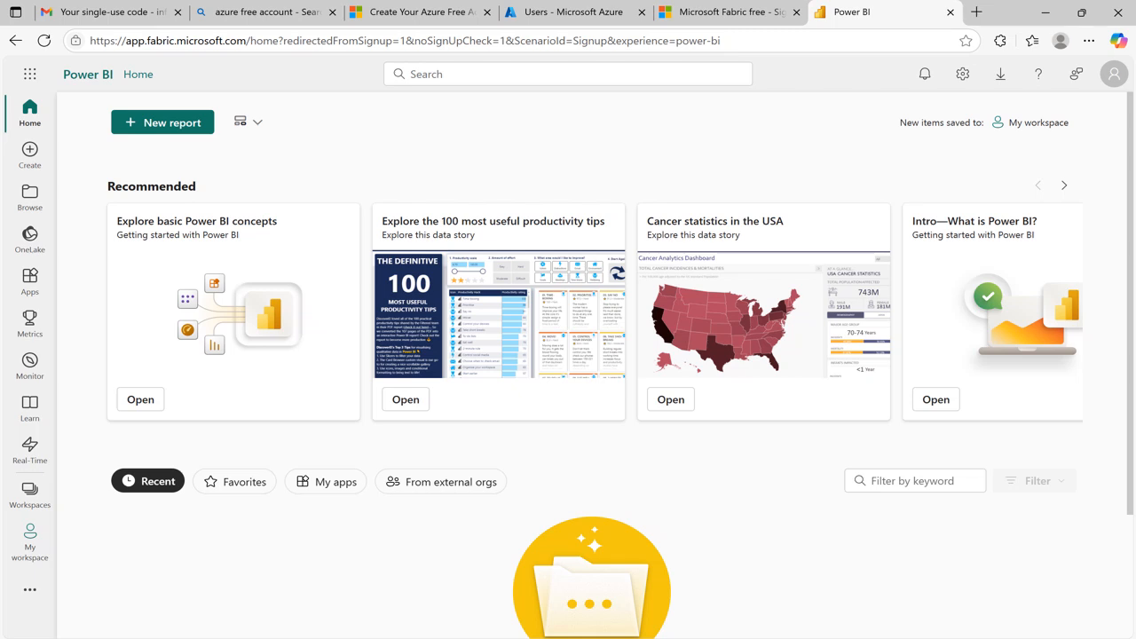
Open the Free trial offer from the Power BI profile menu.
{"action": "left_click", "coordinate": [1113, 74]}
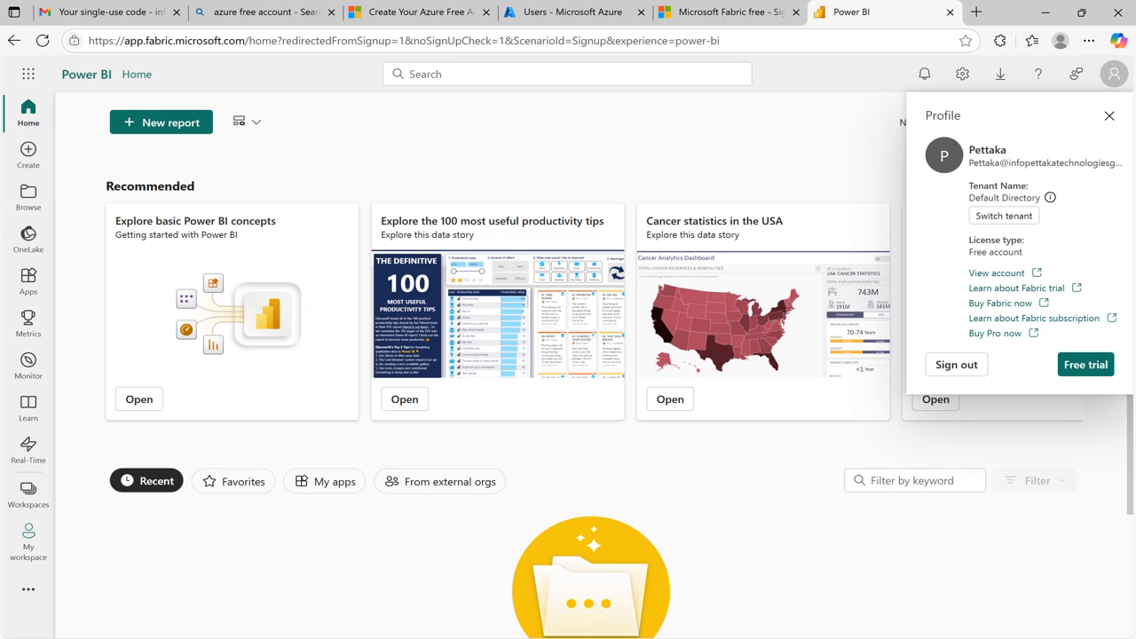
{"action": "left_click", "coordinate": [1084, 363]}
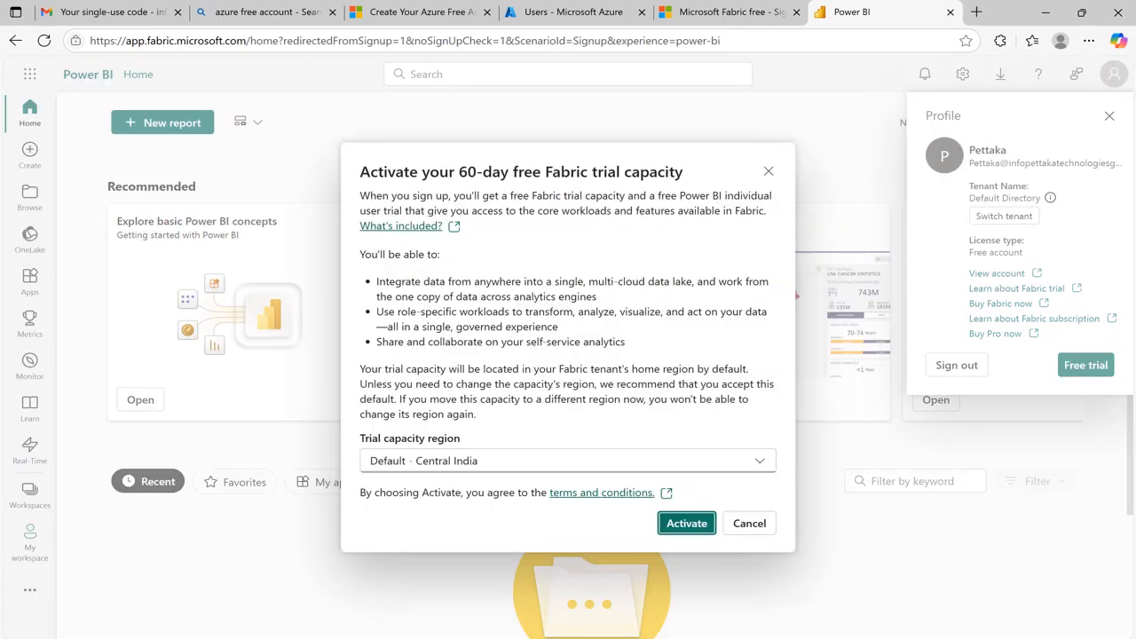